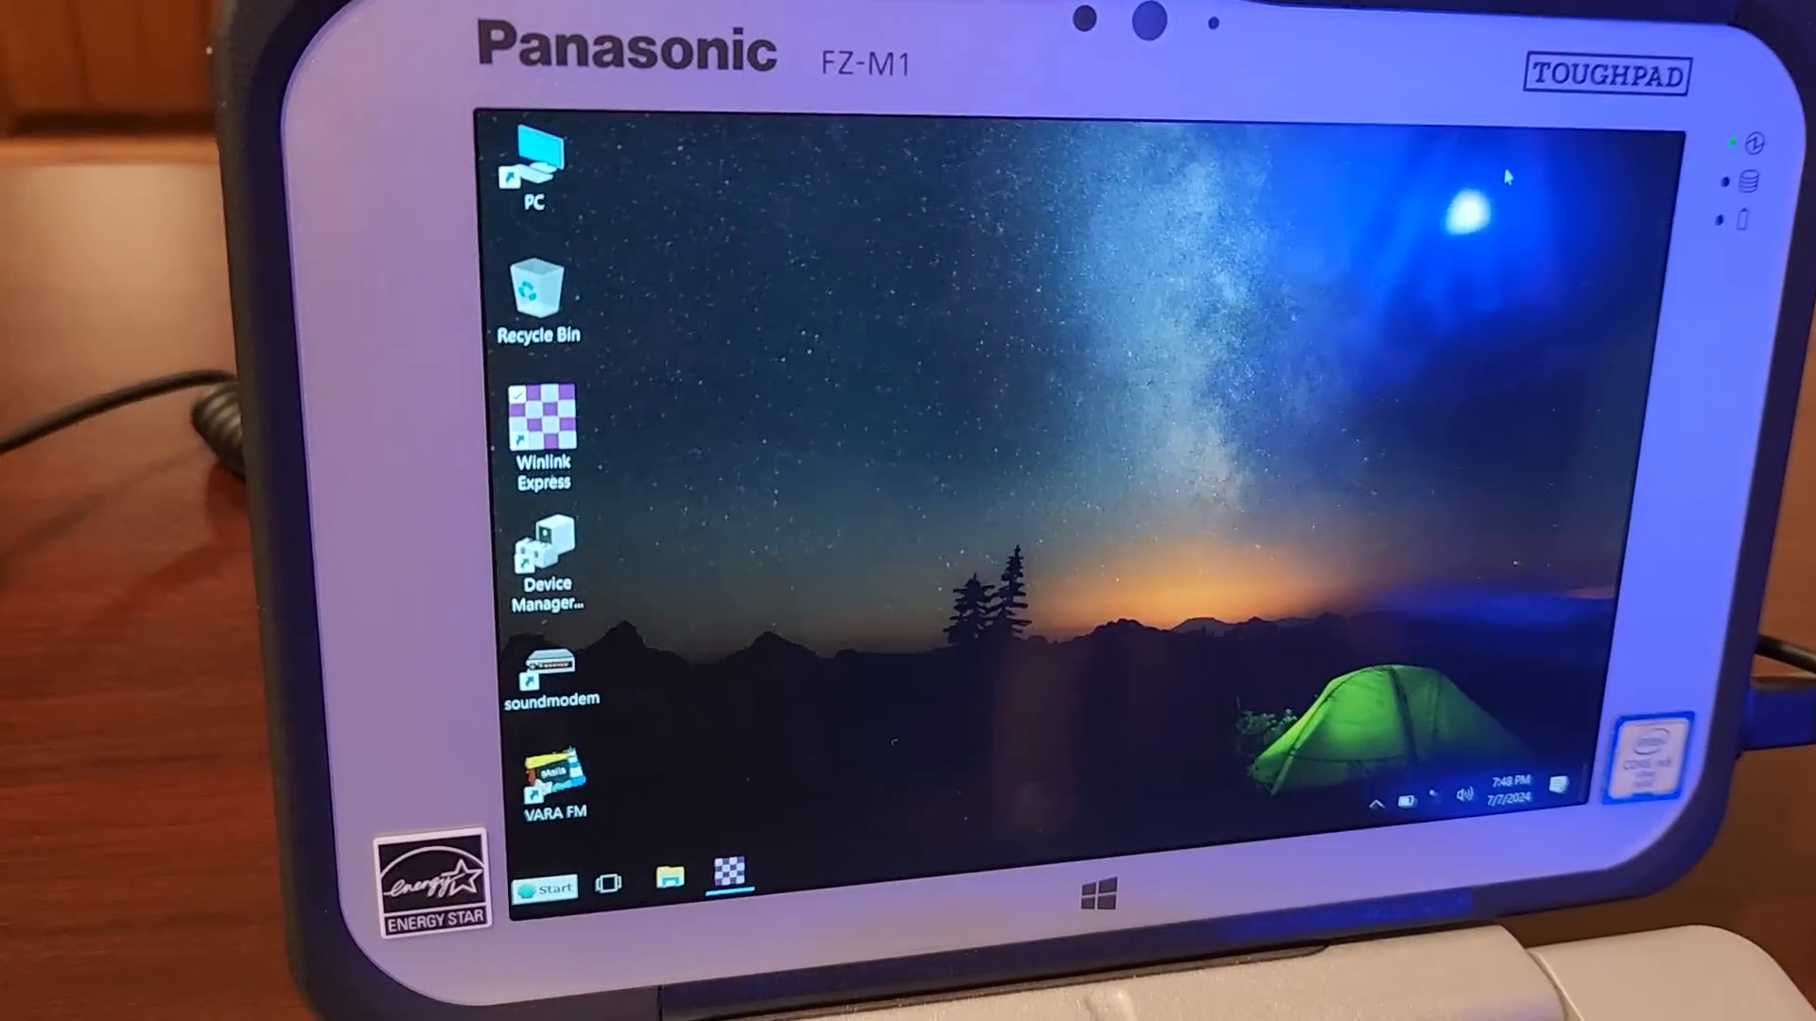
# - Launch Winlink Express from its desktop shortcut
pyautogui.click(541, 889)
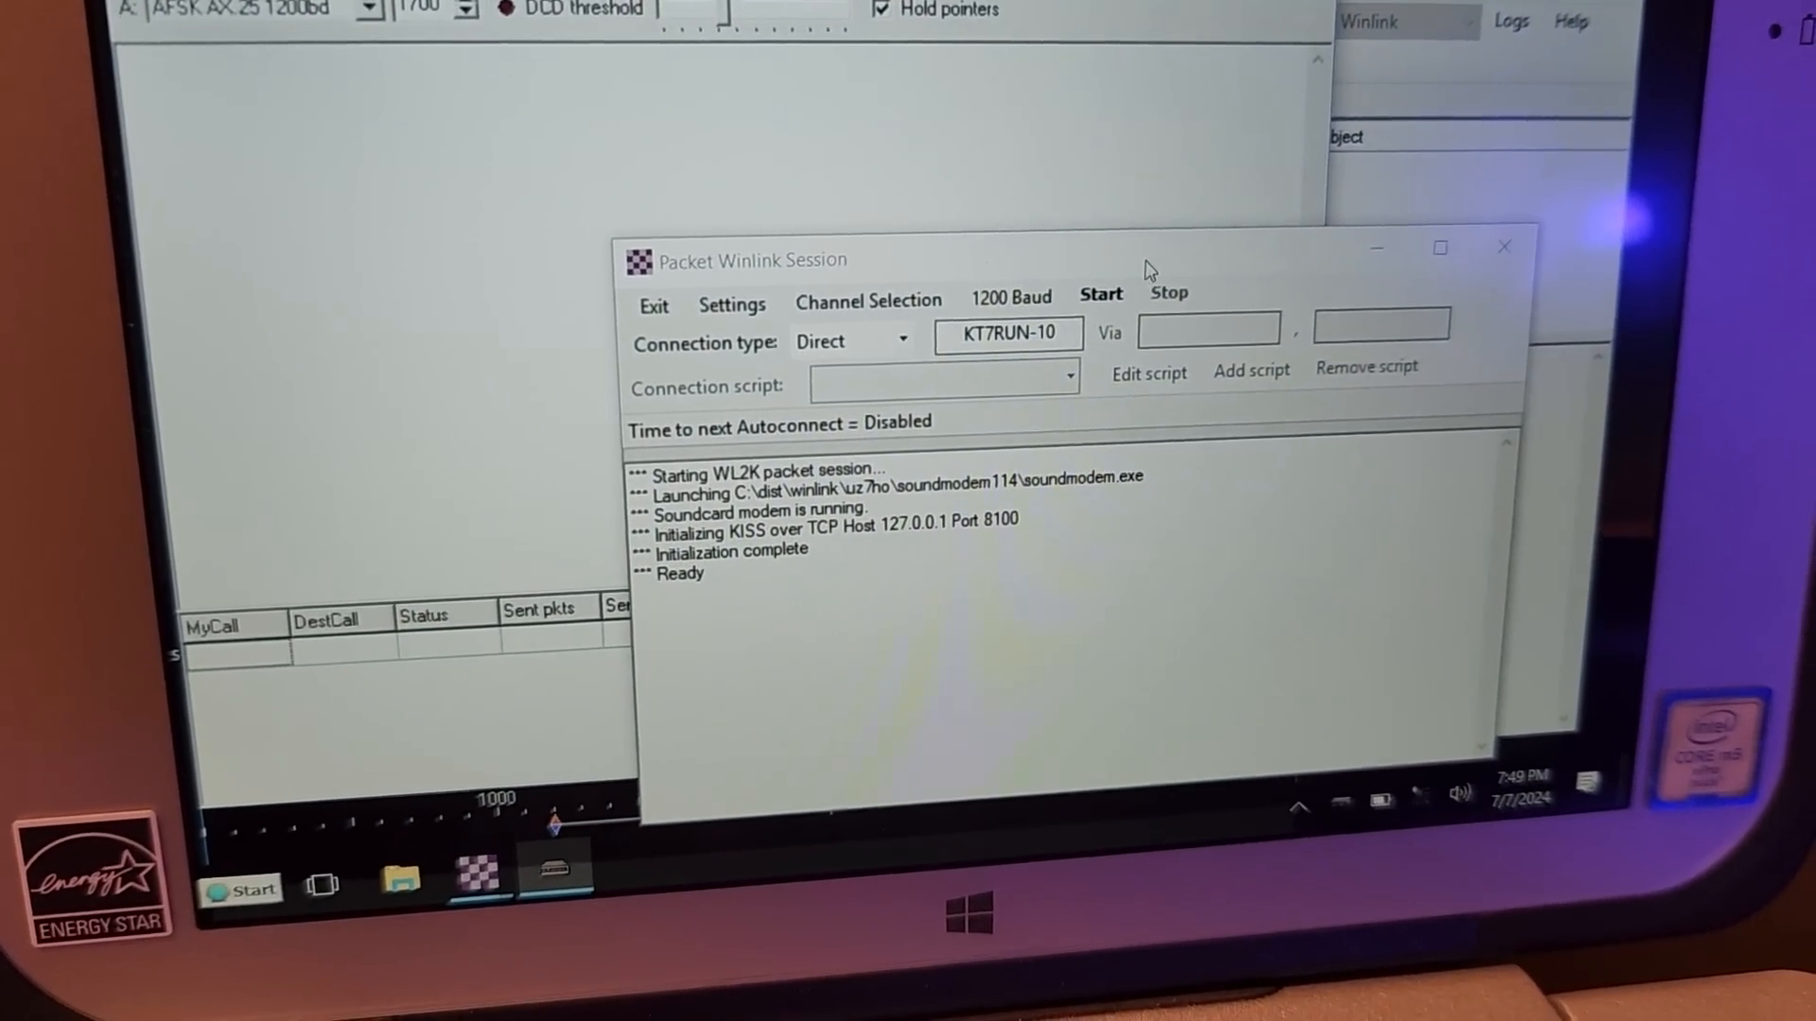
pyautogui.click(1099, 293)
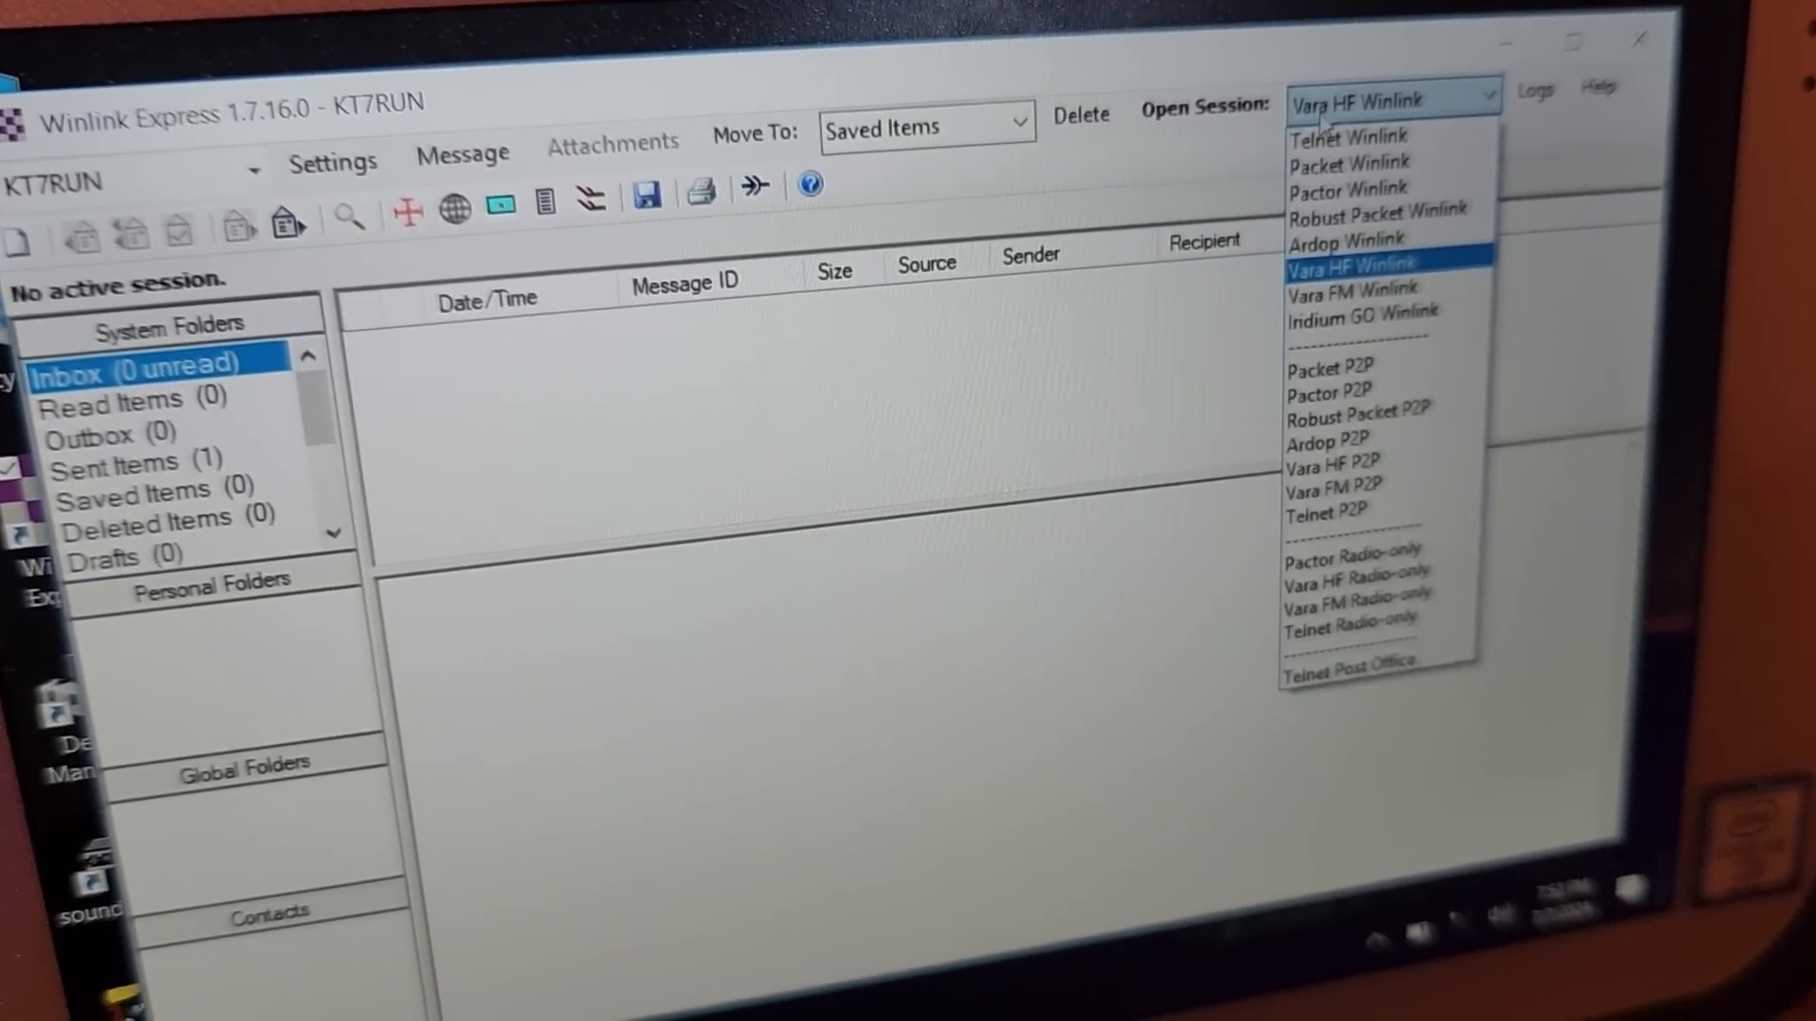
# - Pick Vara FM Radio-only from the session type list and open that session
pyautogui.click(1352, 288)
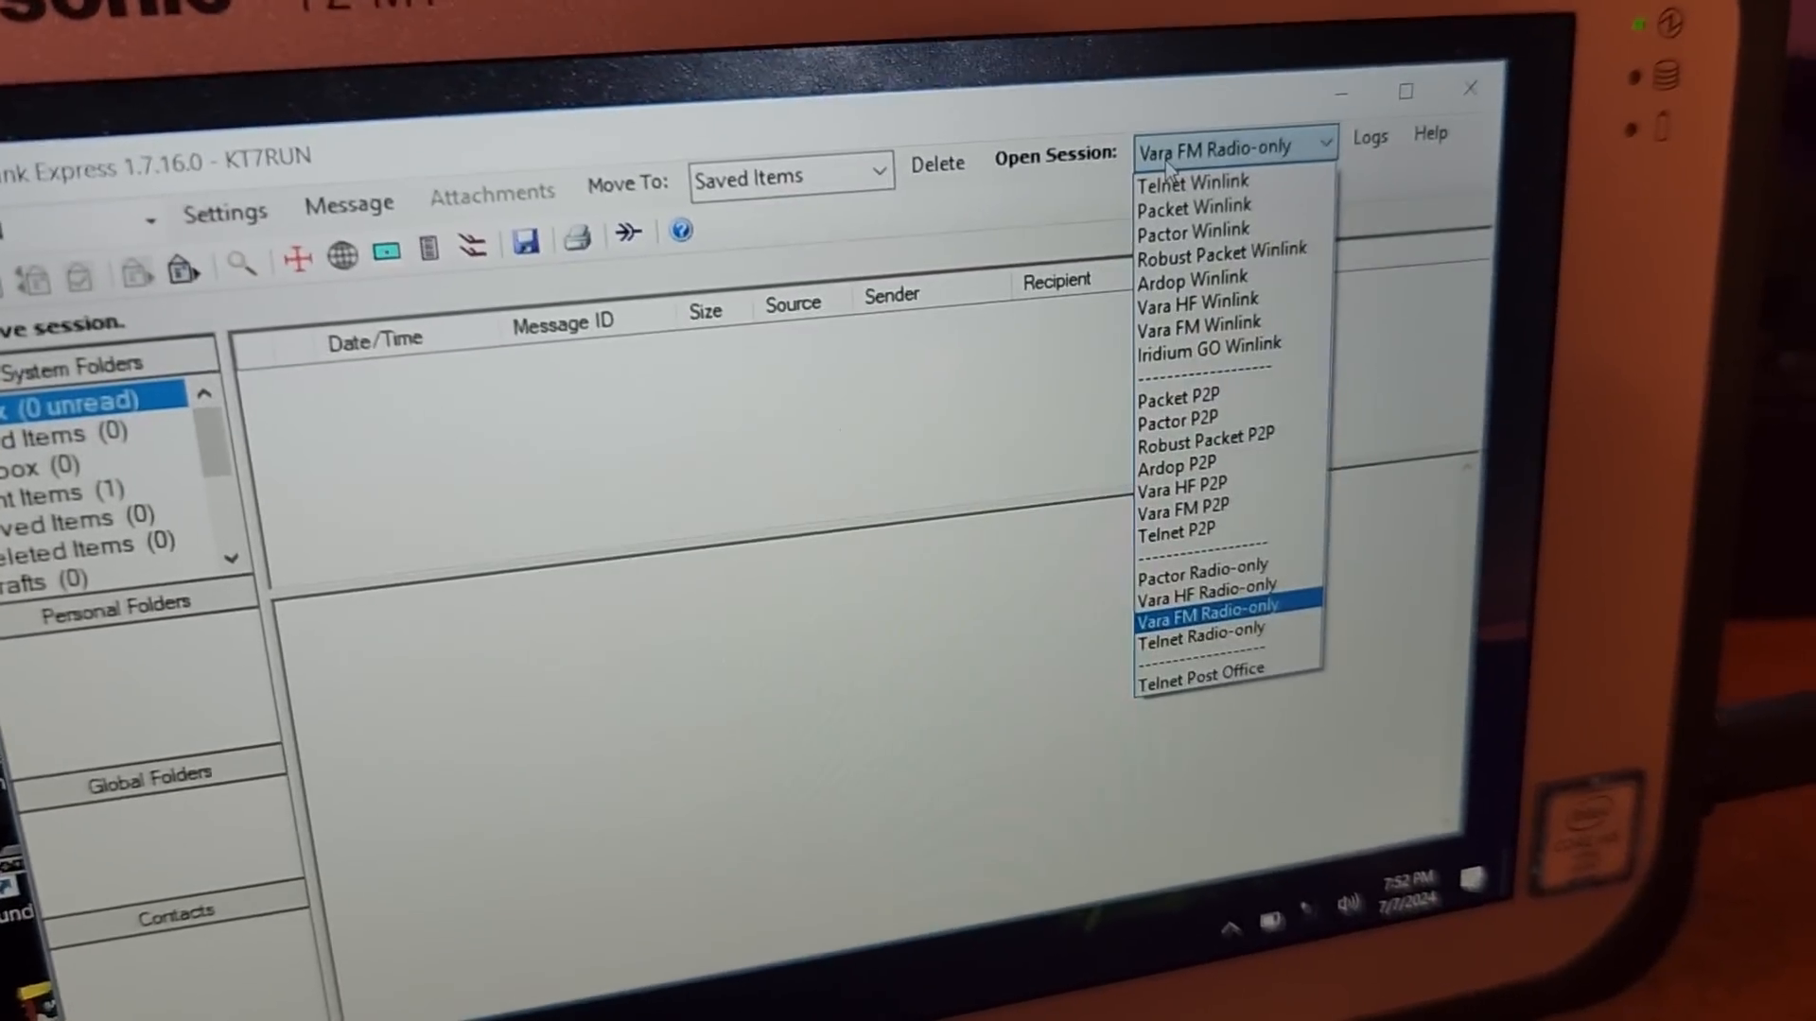
pyautogui.click(1207, 604)
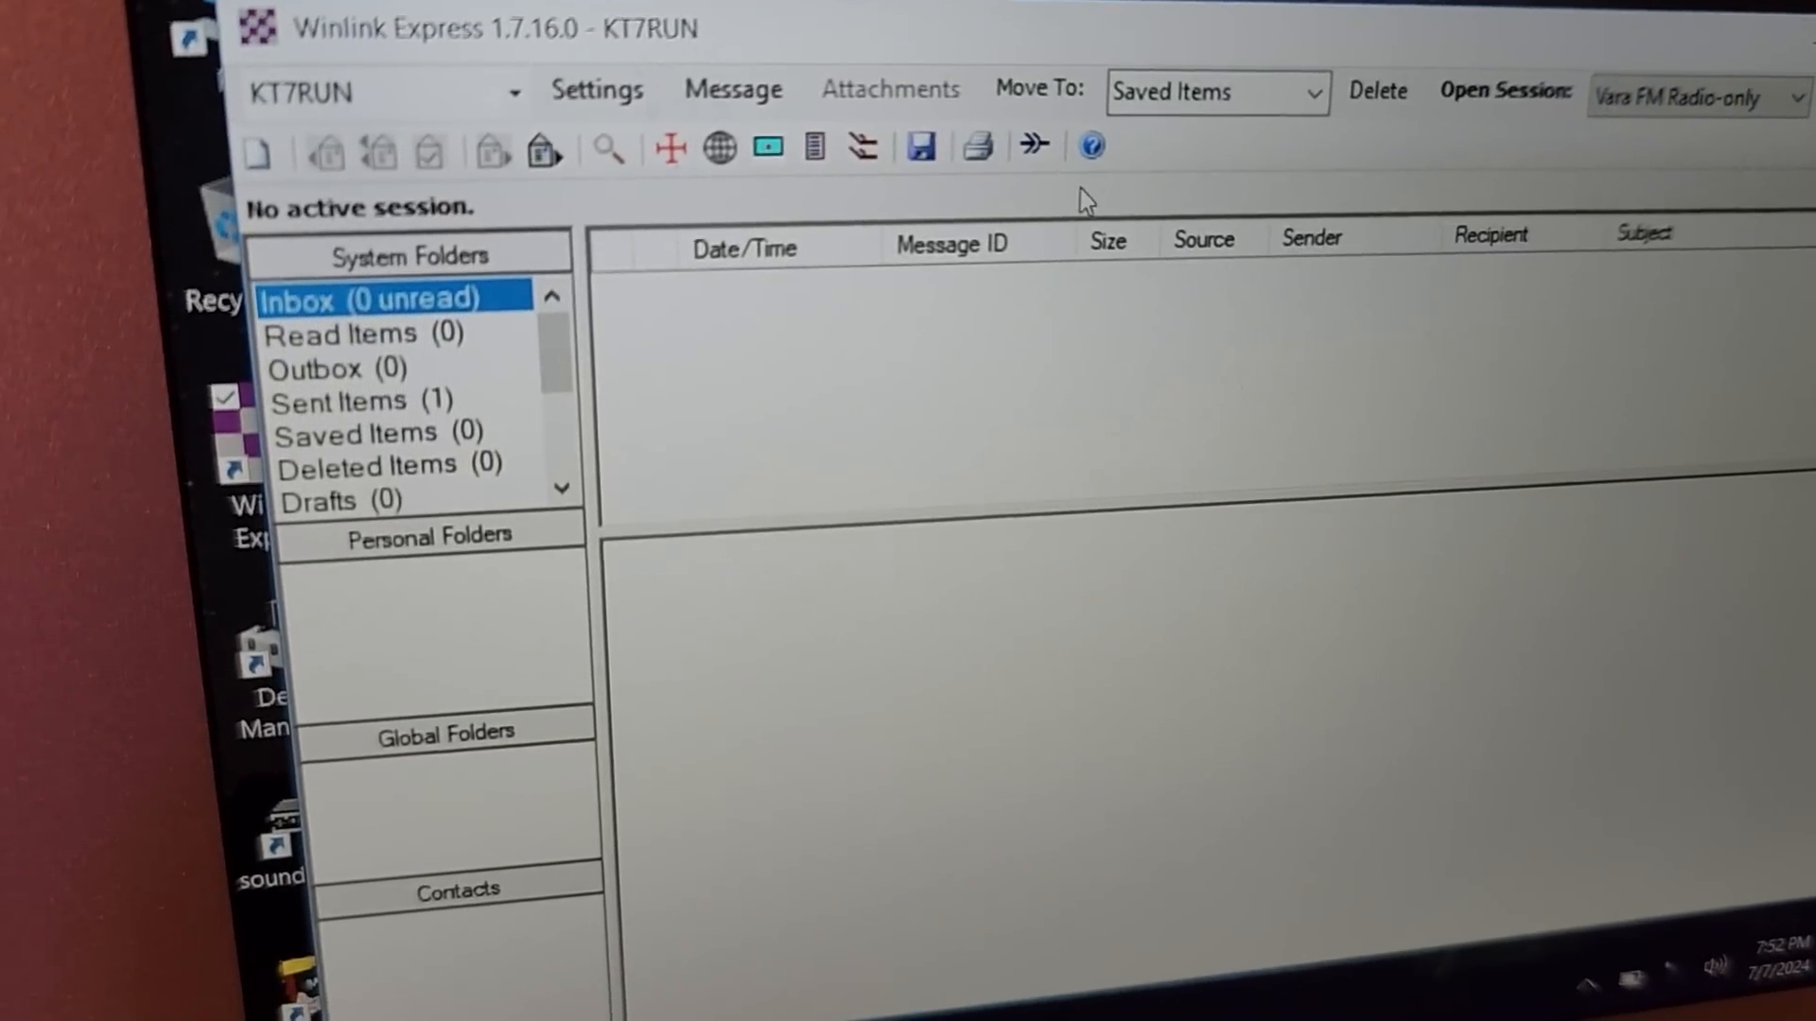
pyautogui.click(1503, 91)
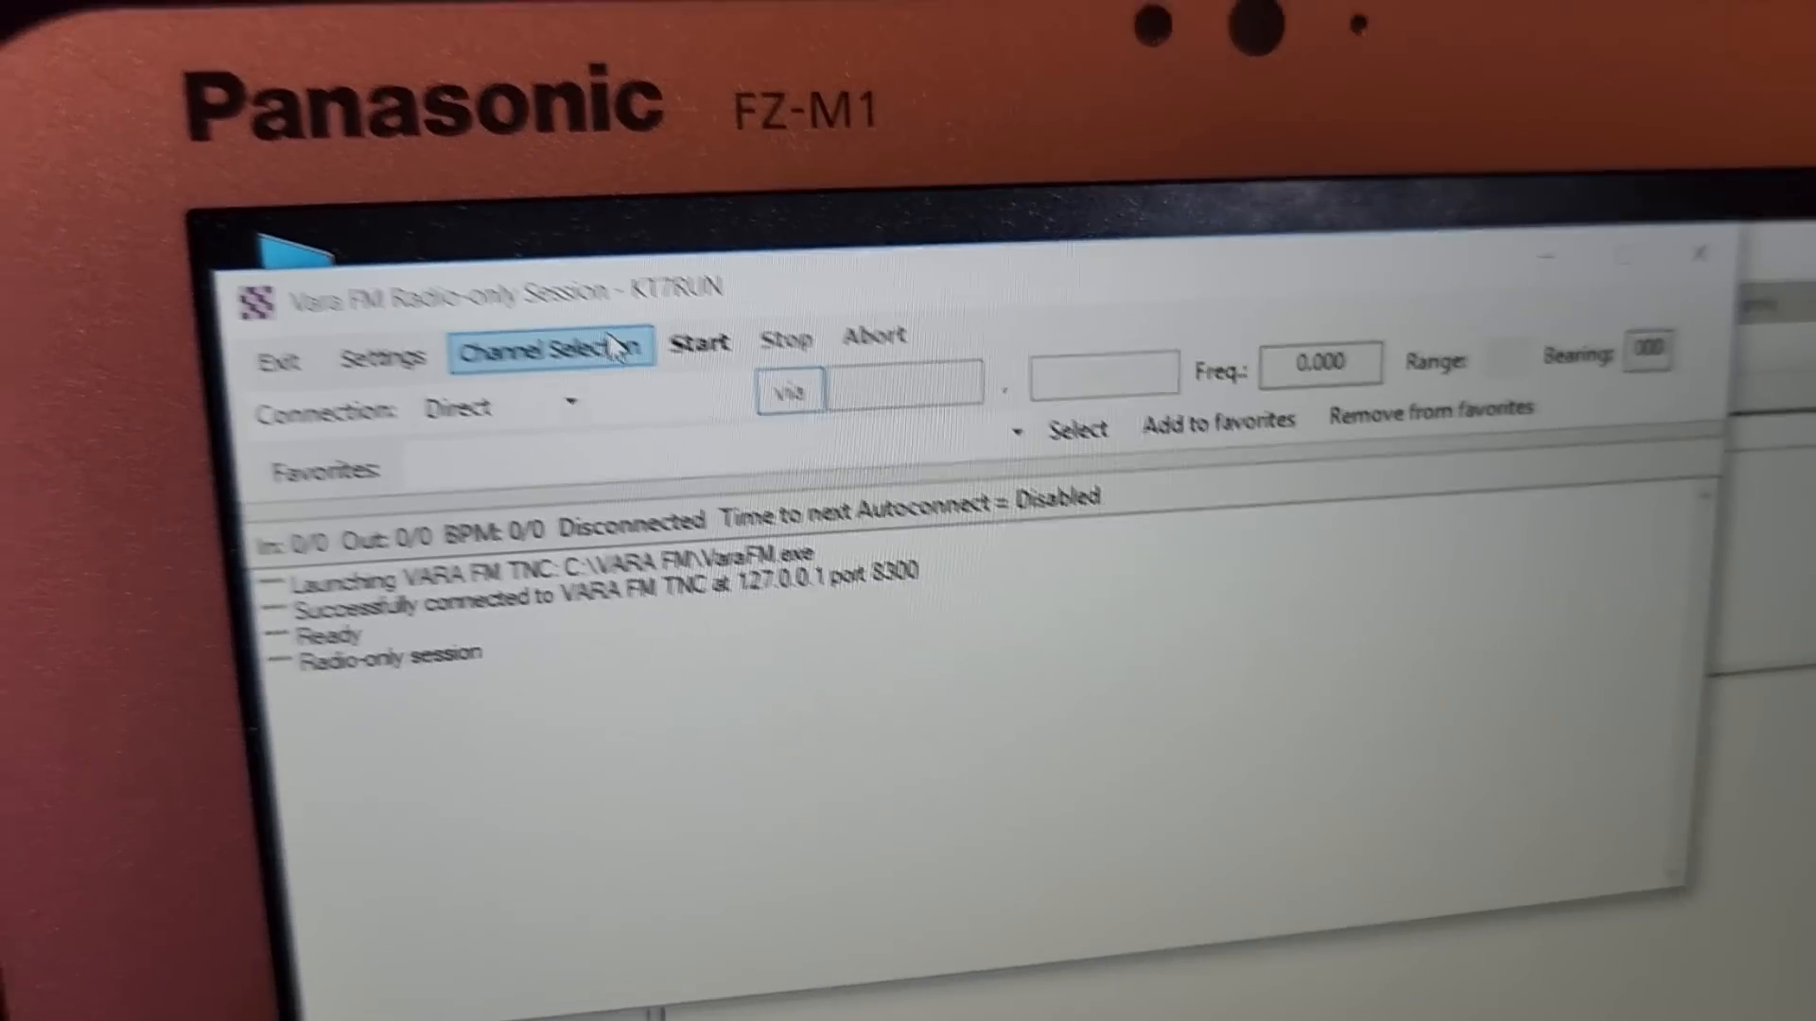
# - Bring up the Vara FM Channel Selector listing public stations within 300 km
pyautogui.click(550, 356)
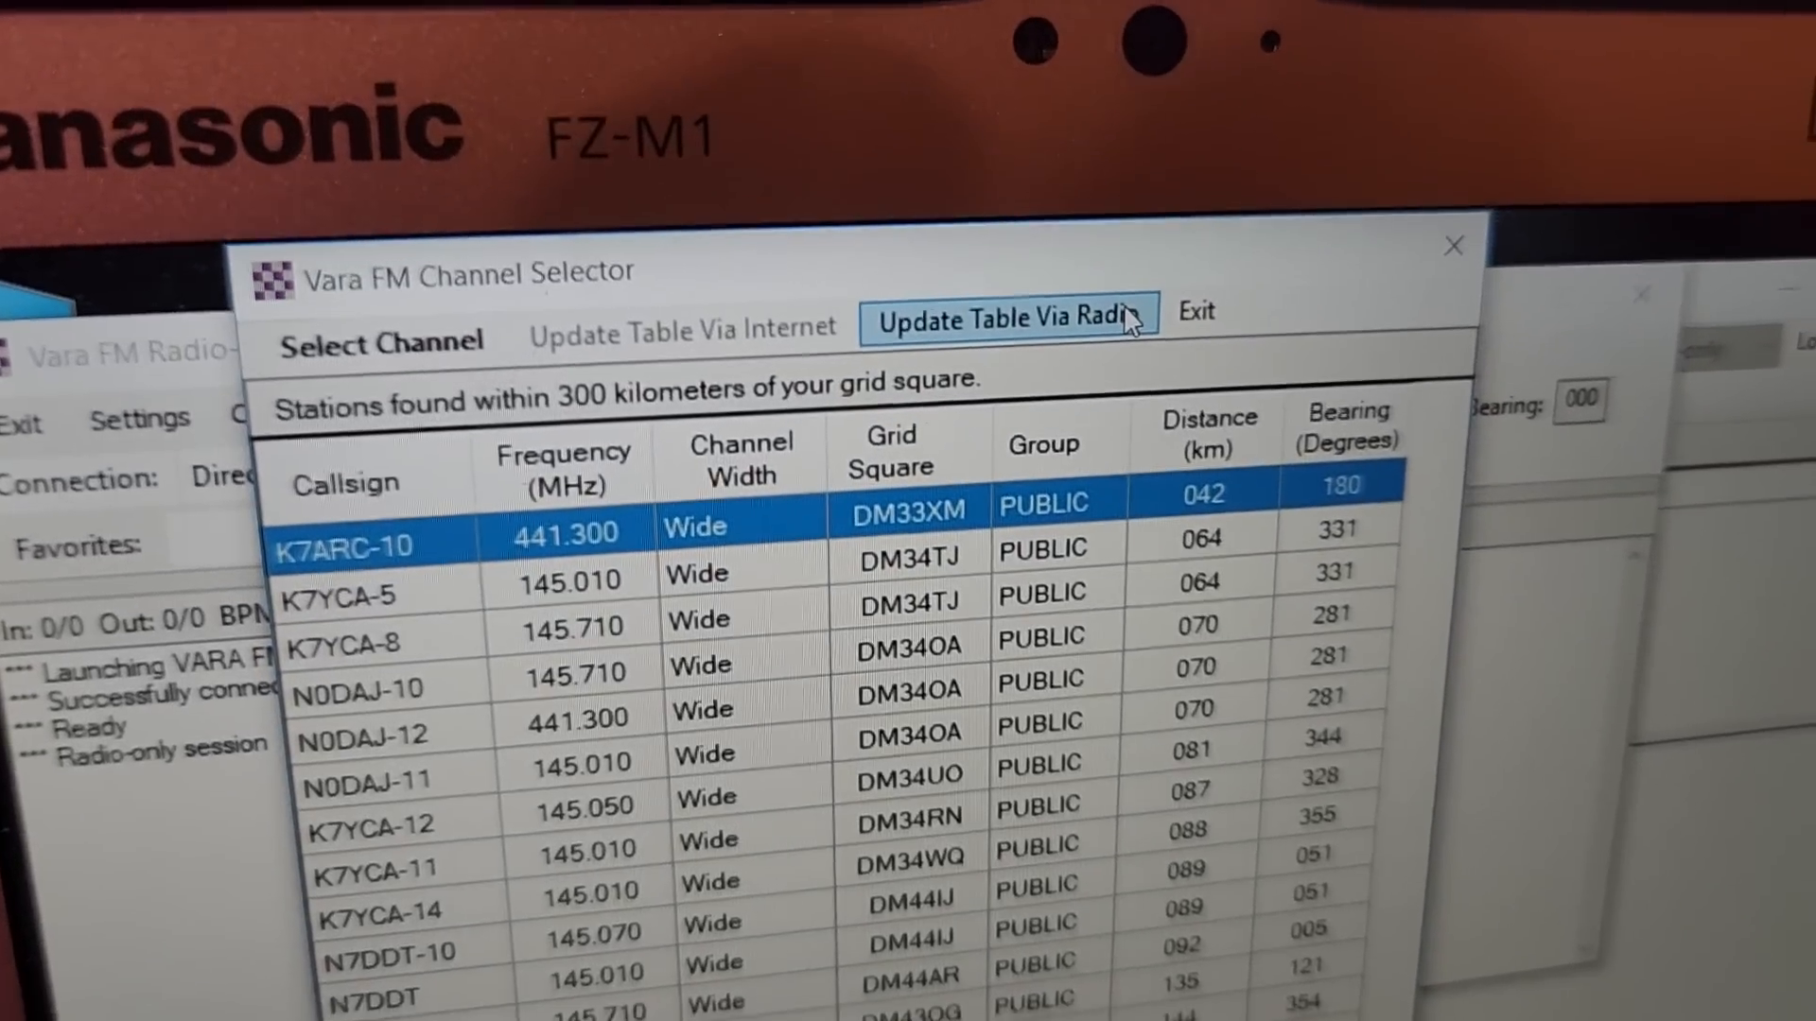
# - Request a channel table update via radio and acknowledge the notice
pyautogui.click(1000, 318)
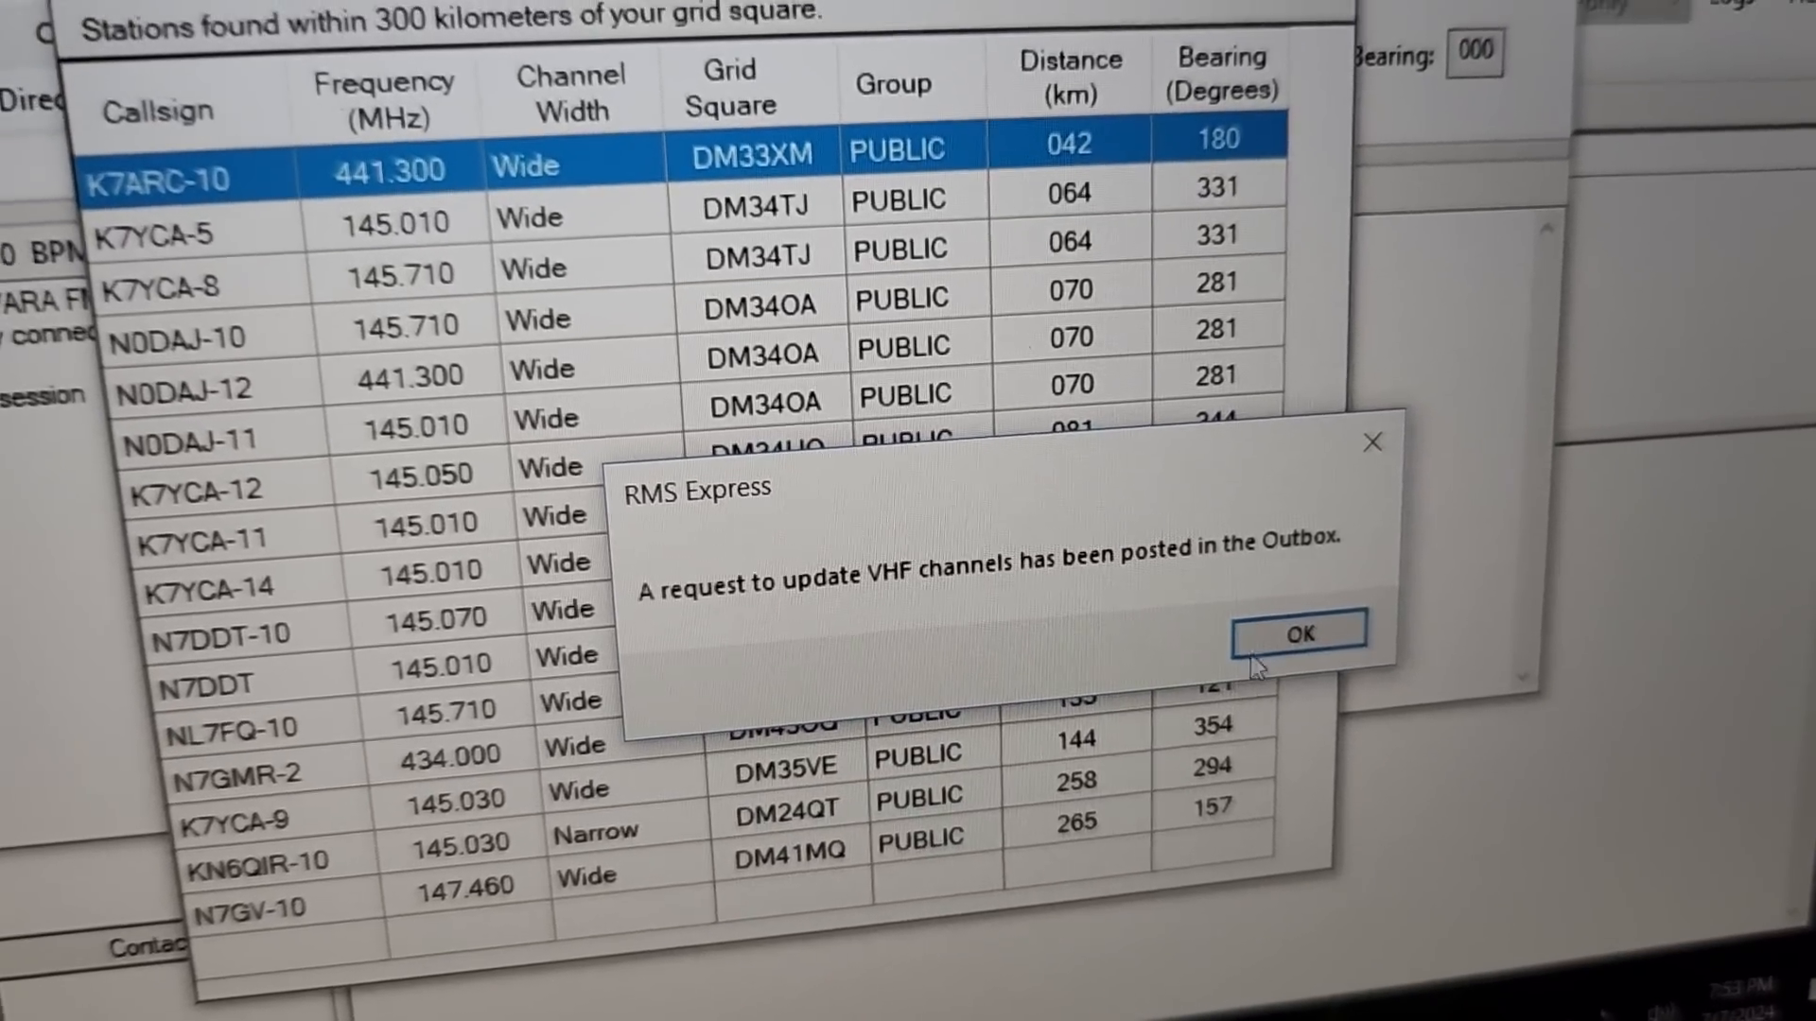
pyautogui.click(1295, 633)
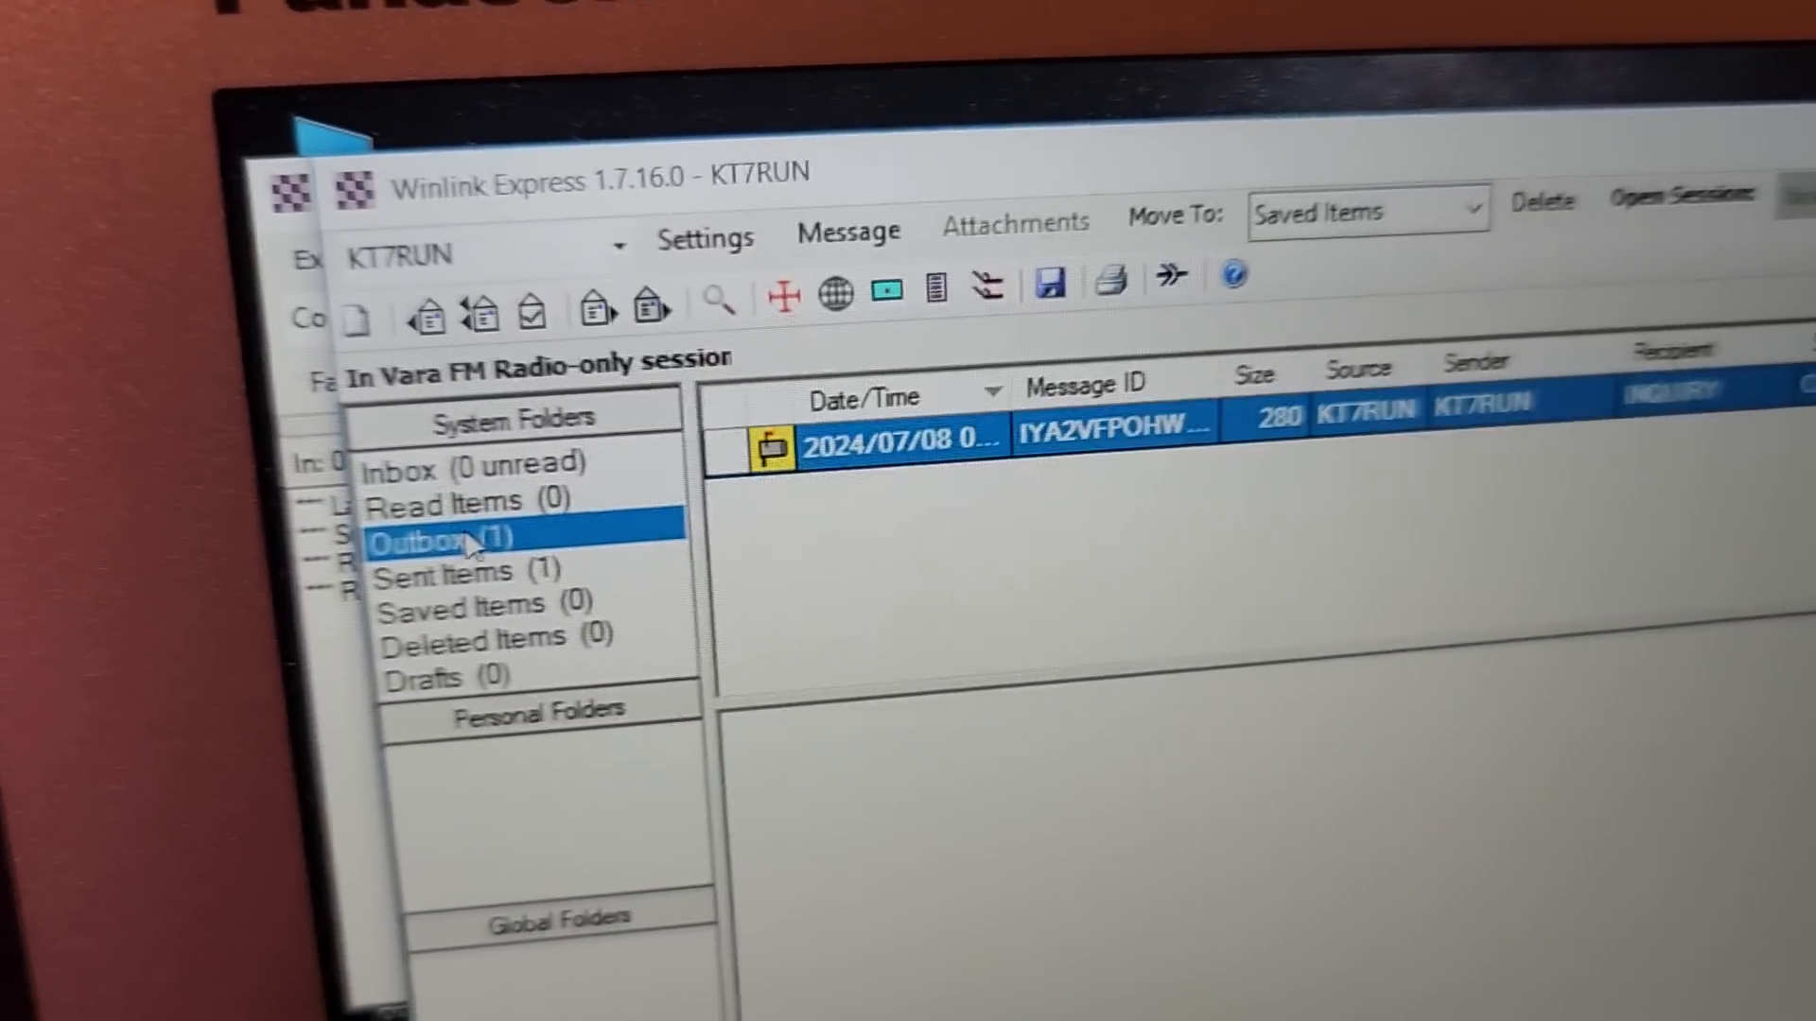
# - View the Outbox holding the queued channel update request
pyautogui.click(903, 440)
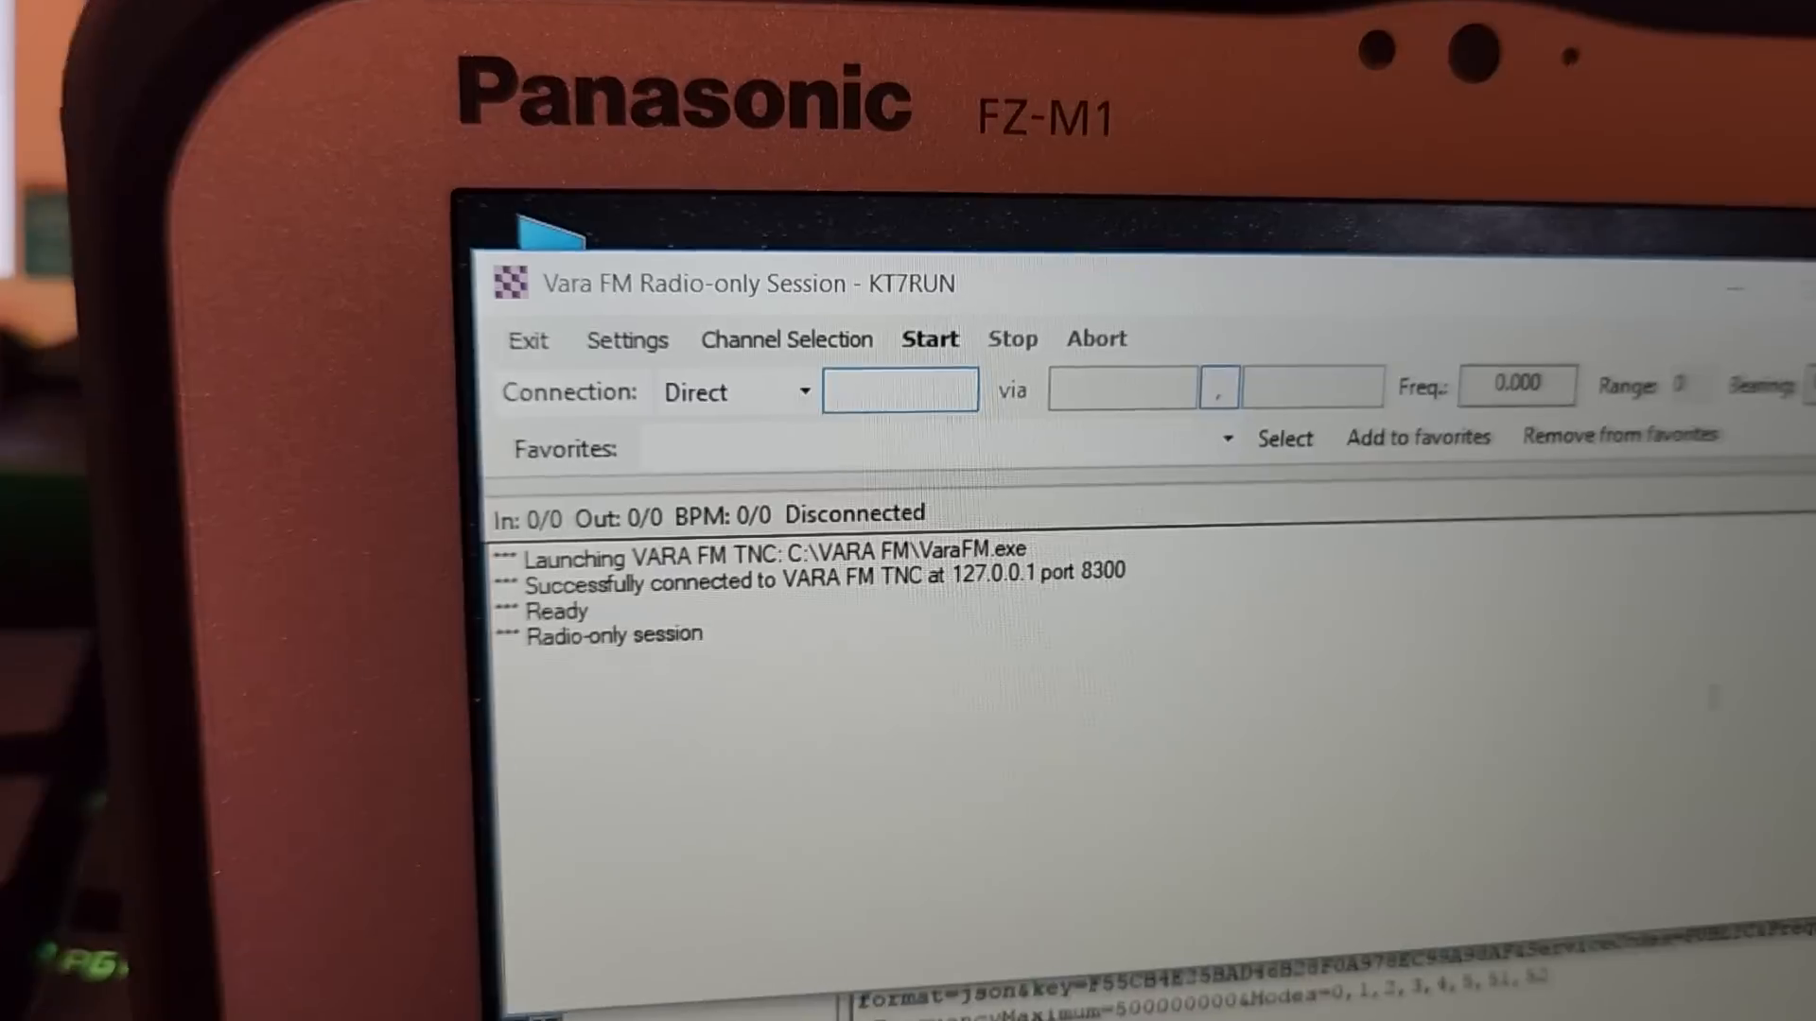
# - Enter the gateway callsign KYYCA-8 in the Connection: Direct box
pyautogui.write('K')
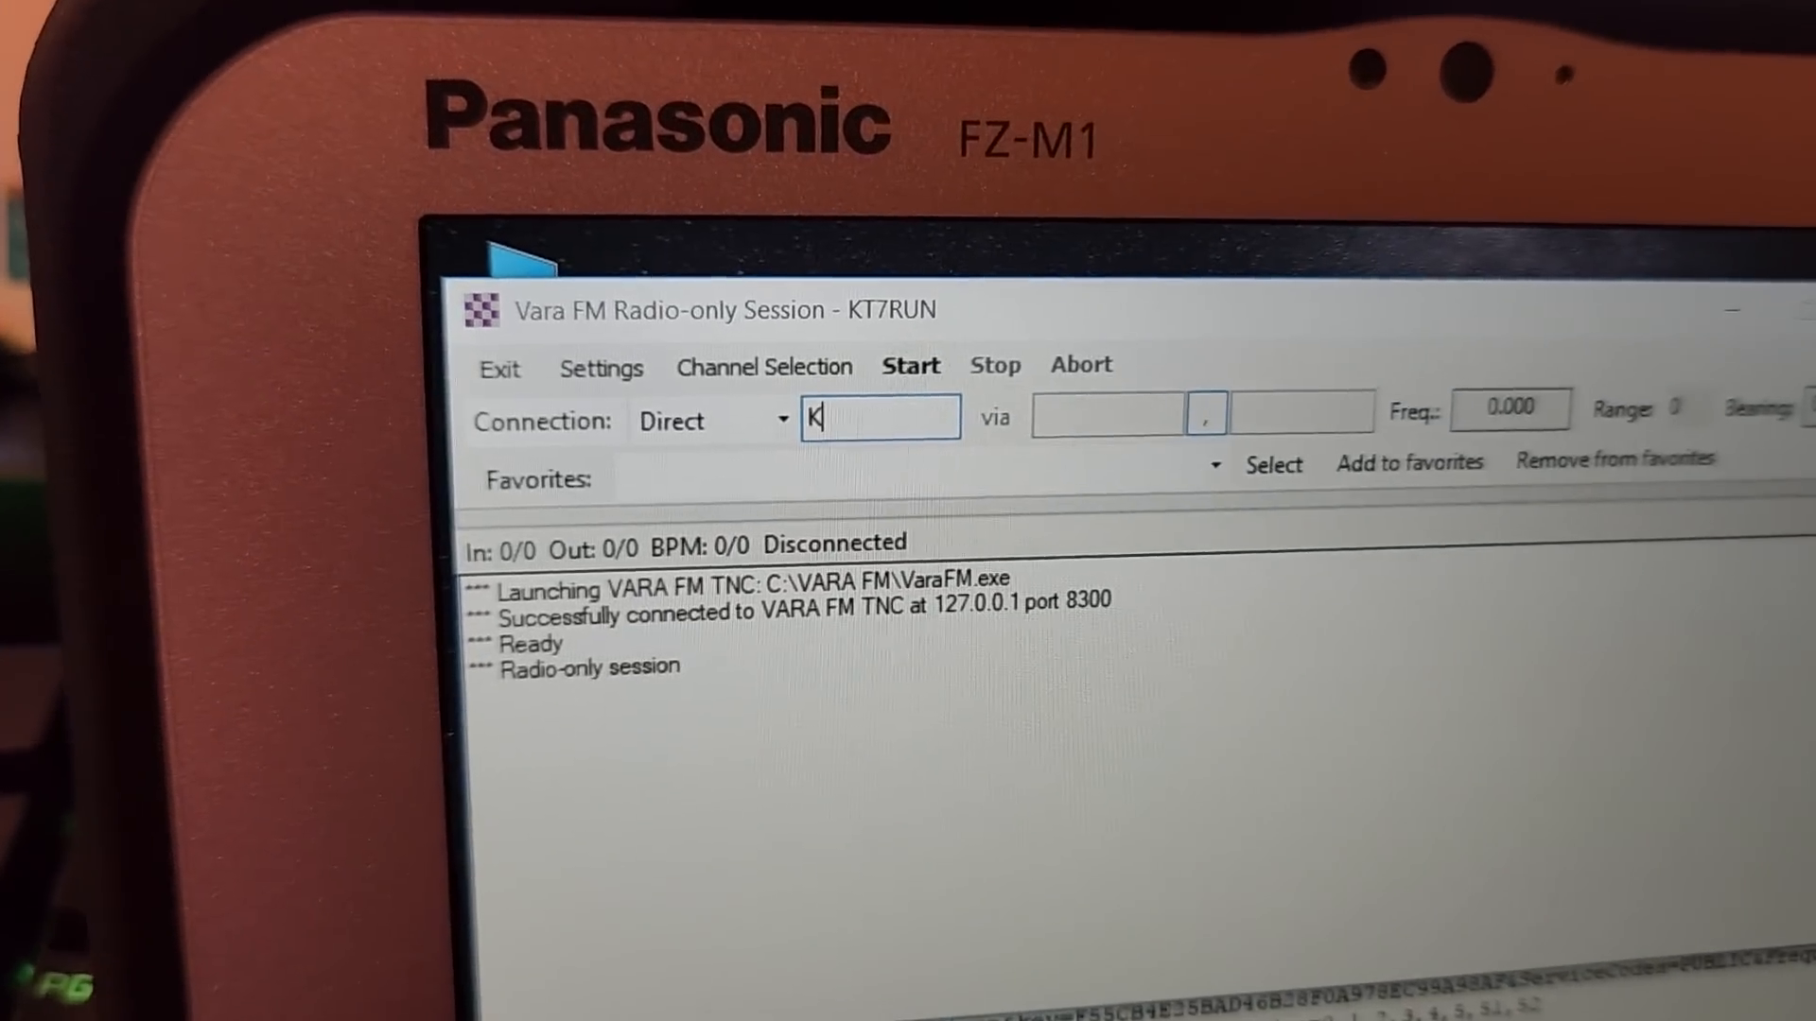
pyautogui.write('Y')
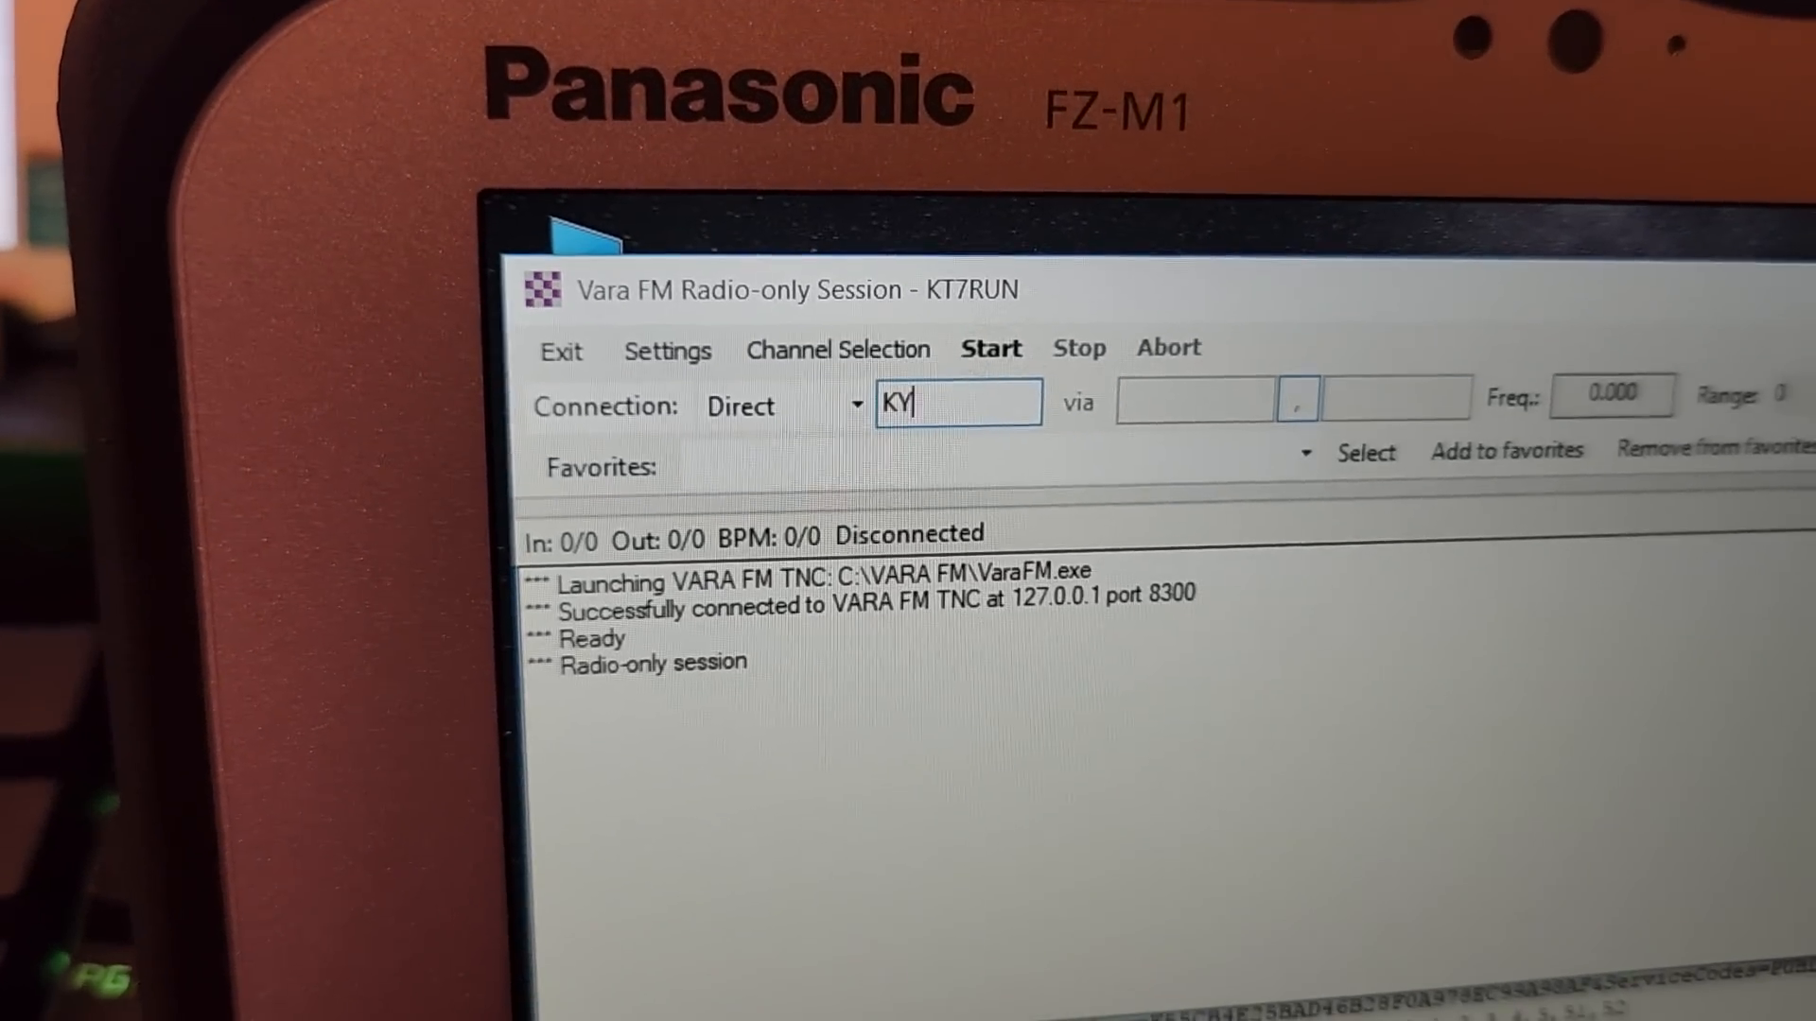
pyautogui.write('YCA-8')
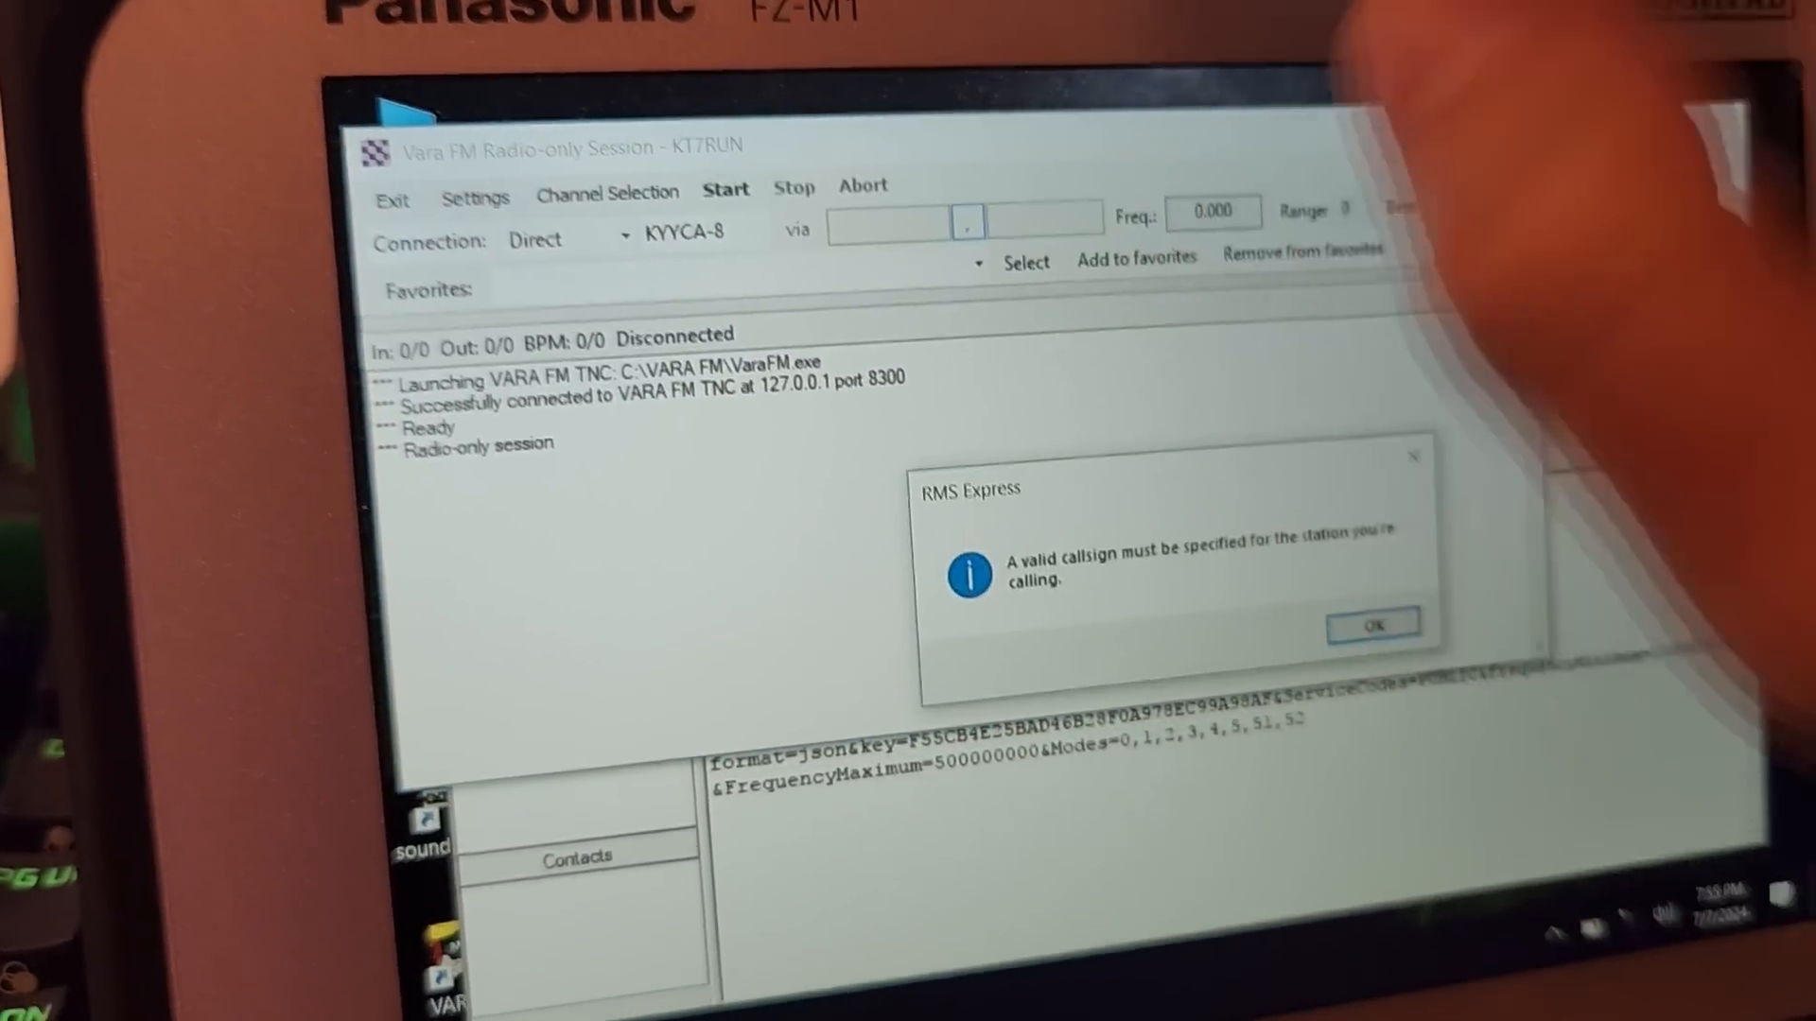
pyautogui.click(1371, 623)
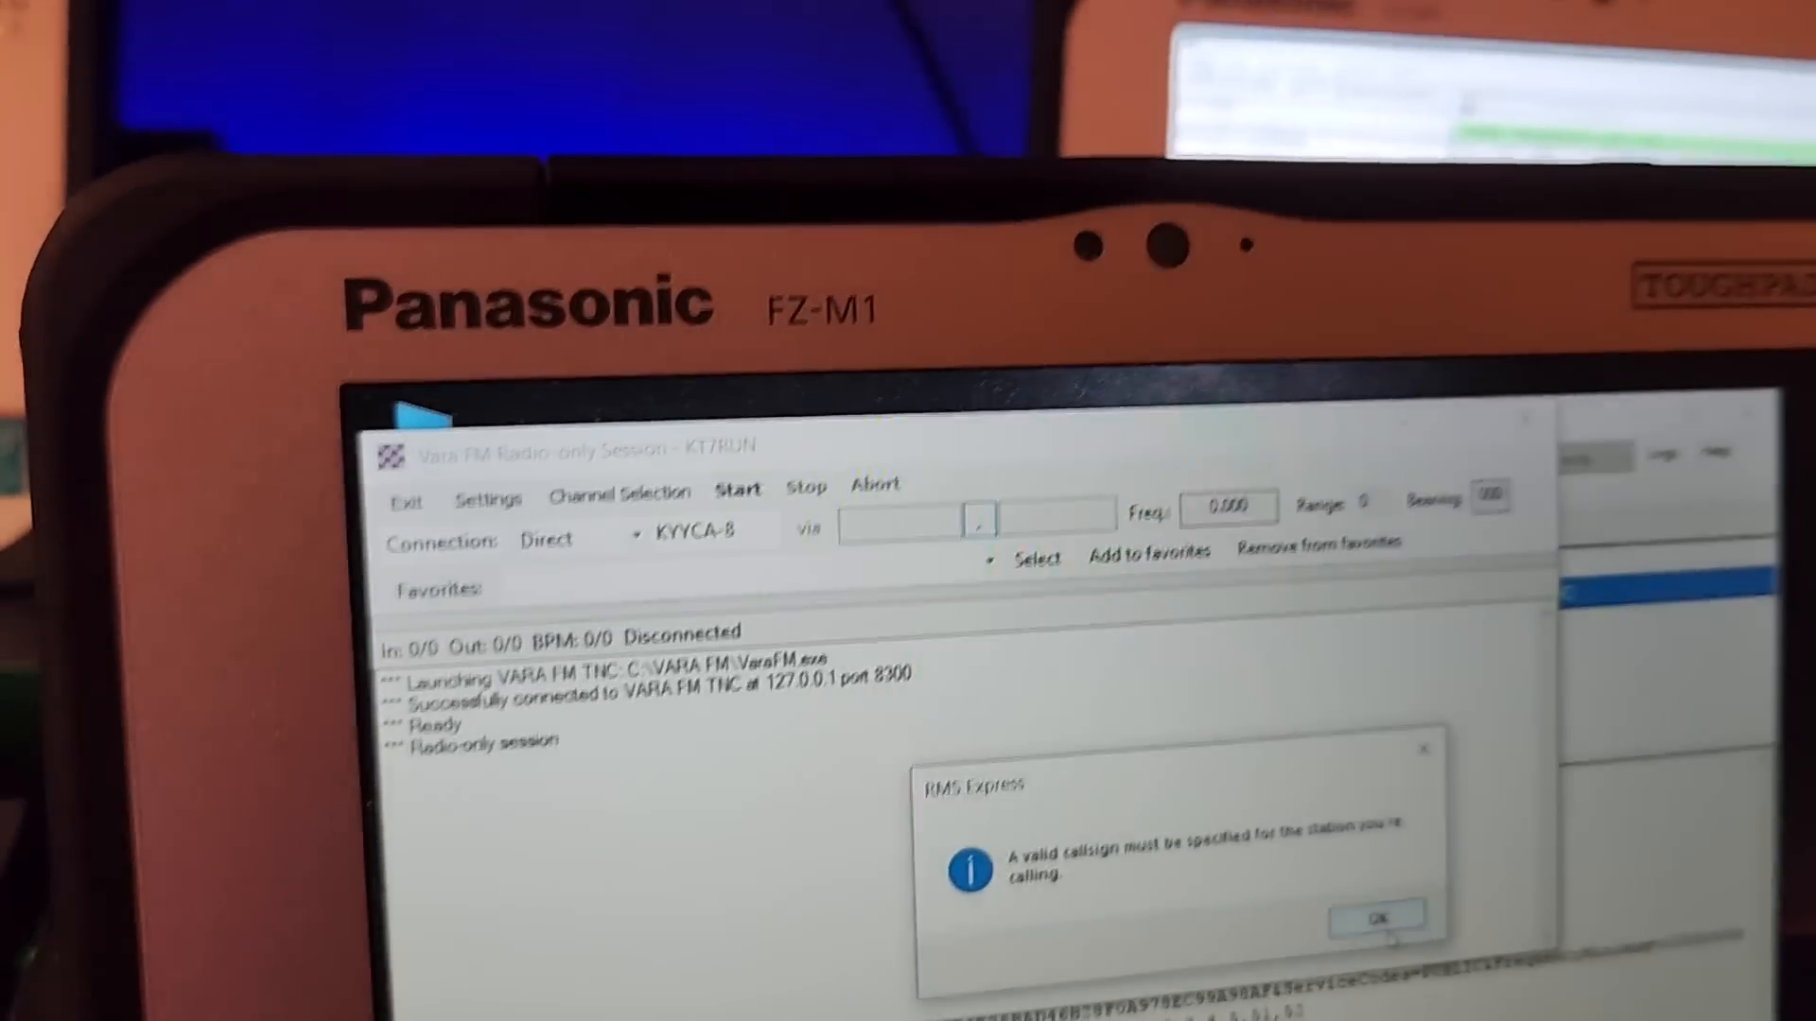
pyautogui.click(1376, 918)
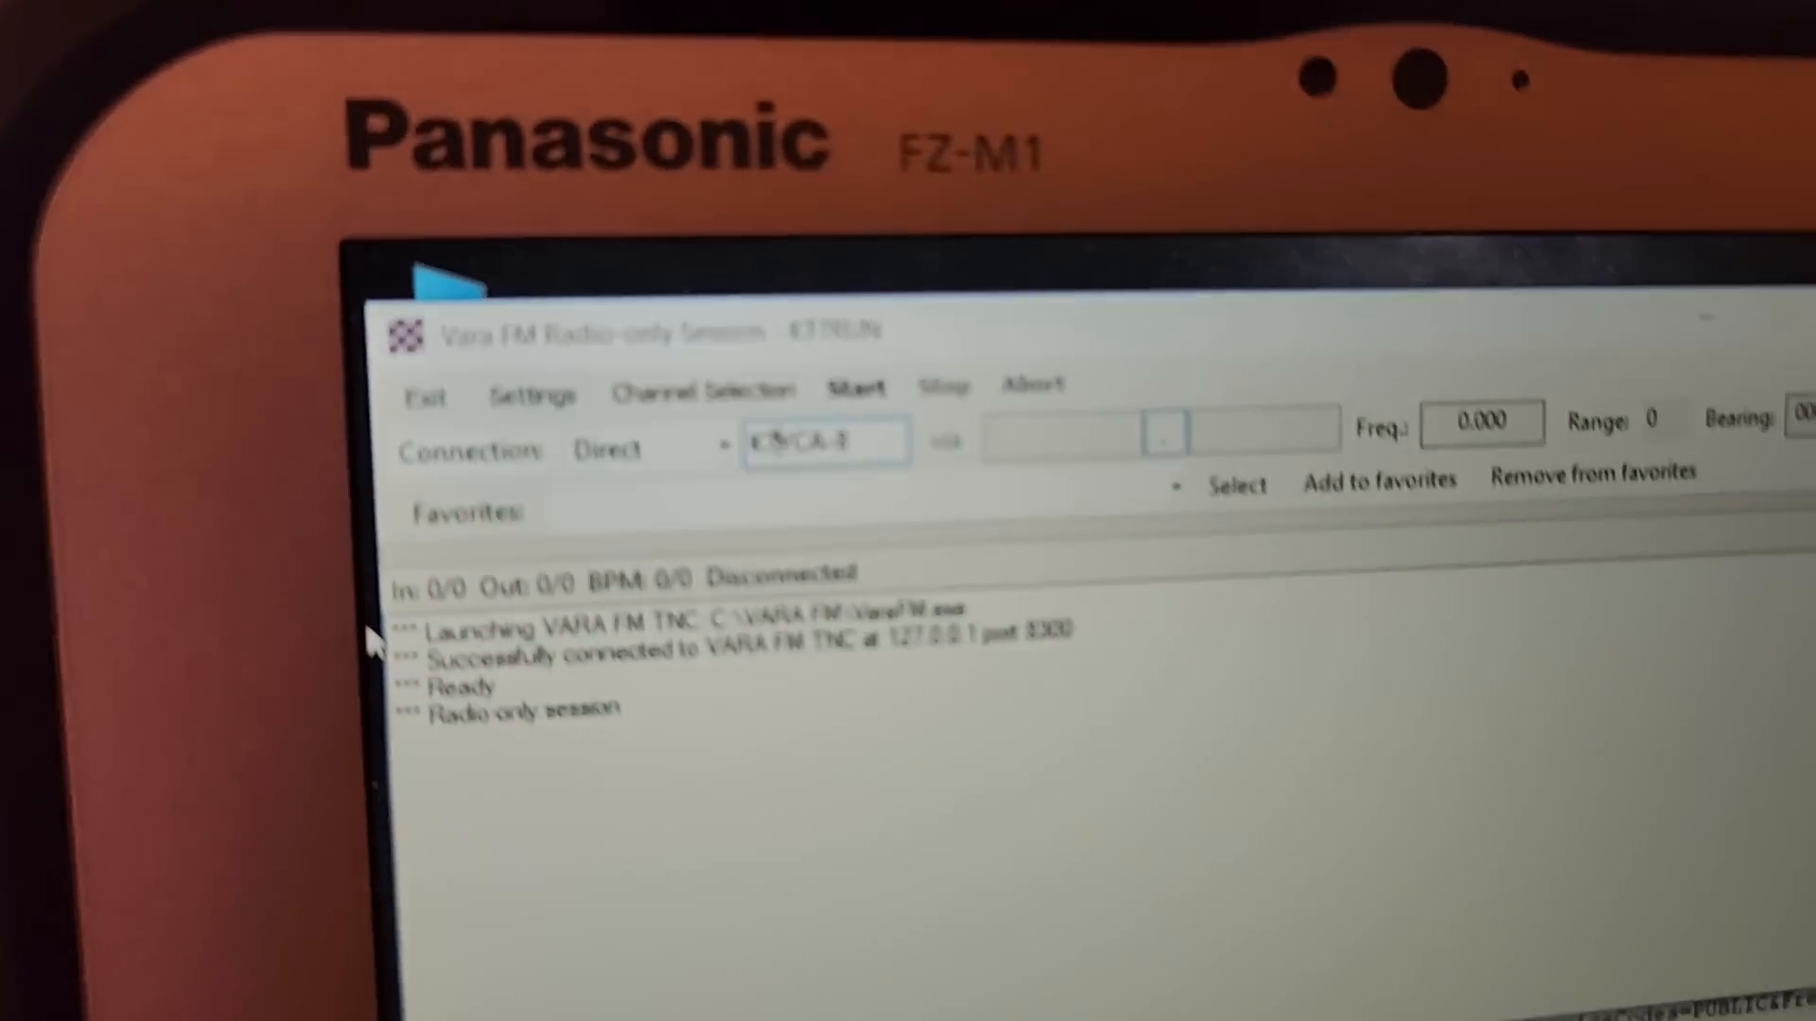
# - Start a direct call to the K7YCA-8 gateway
pyautogui.click(856, 386)
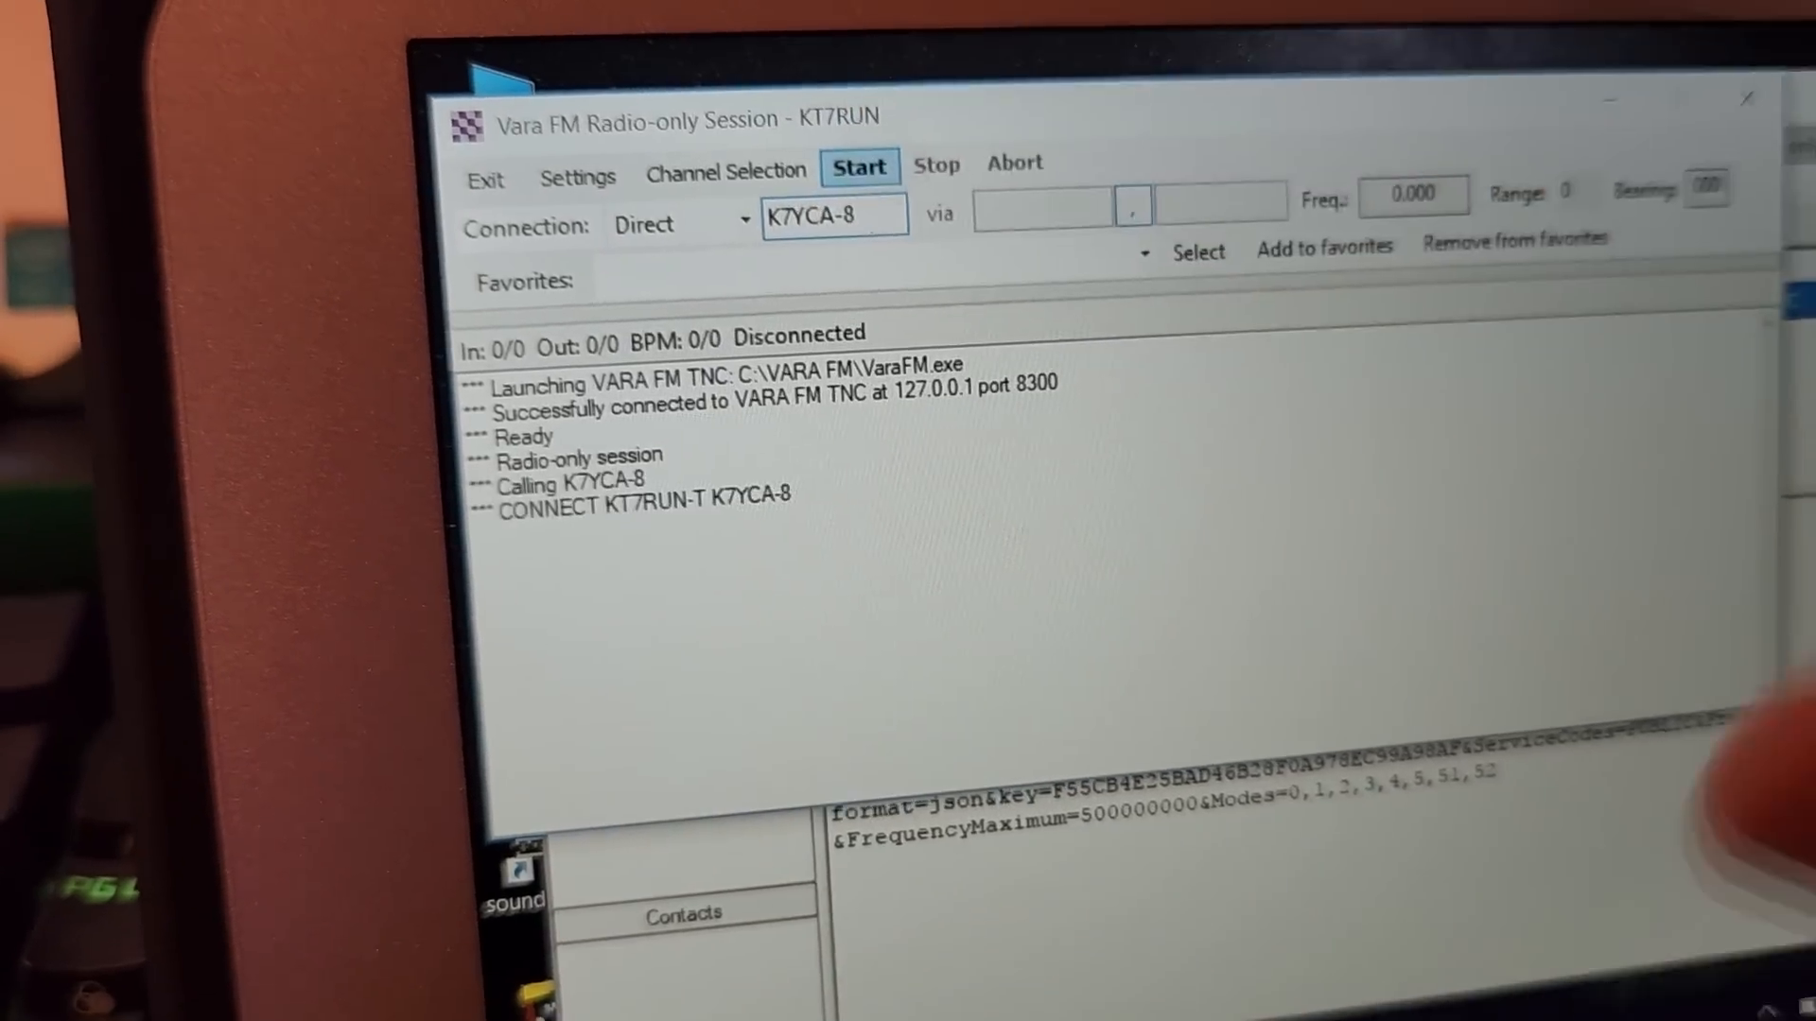